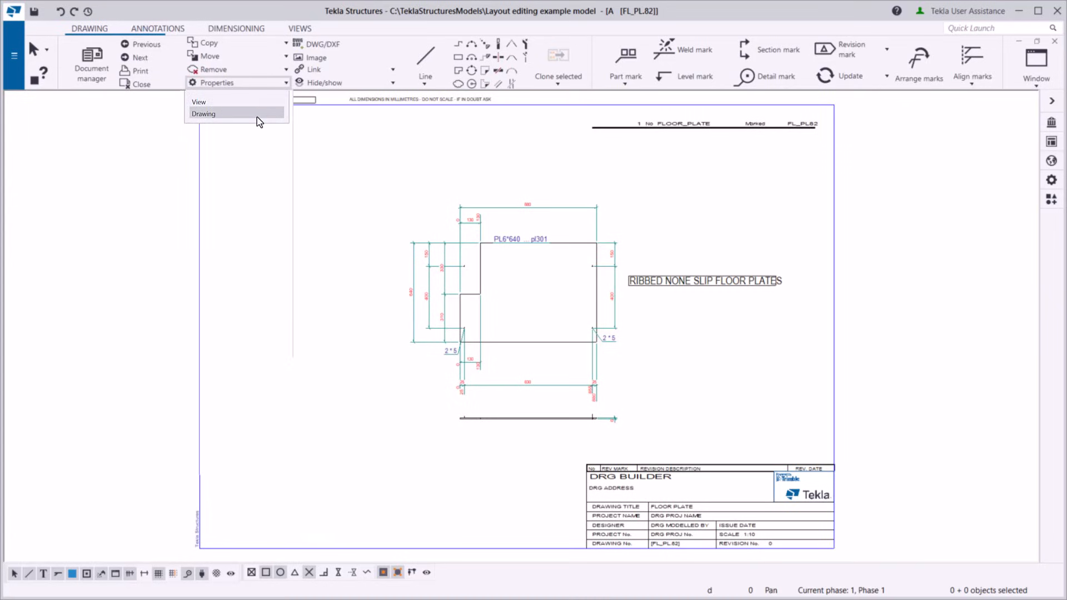
Step: Open the ts-assembly layout in the Layout editor from the drawing's properties
{"action": "left_click", "coordinate": [205, 113]}
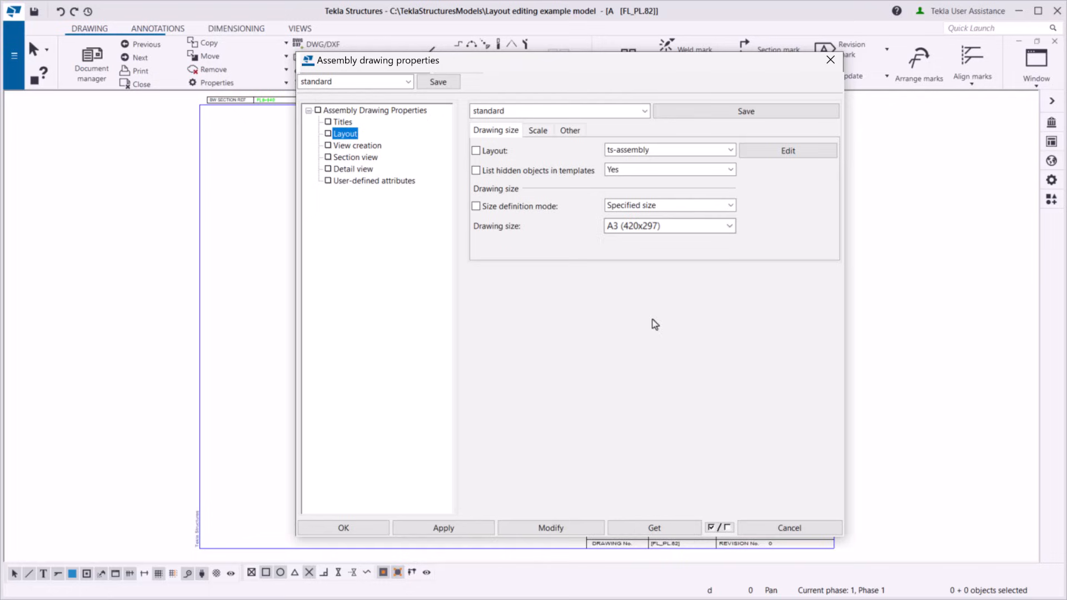
{"action": "left_click", "coordinate": [787, 151]}
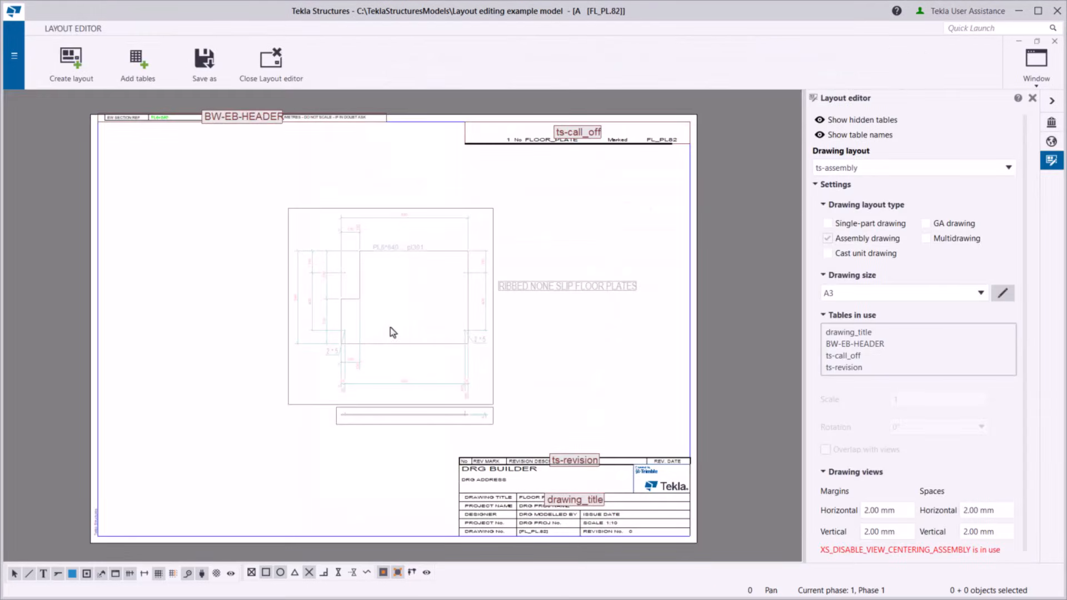
{"action": "mouse_move", "coordinate": [782, 366]}
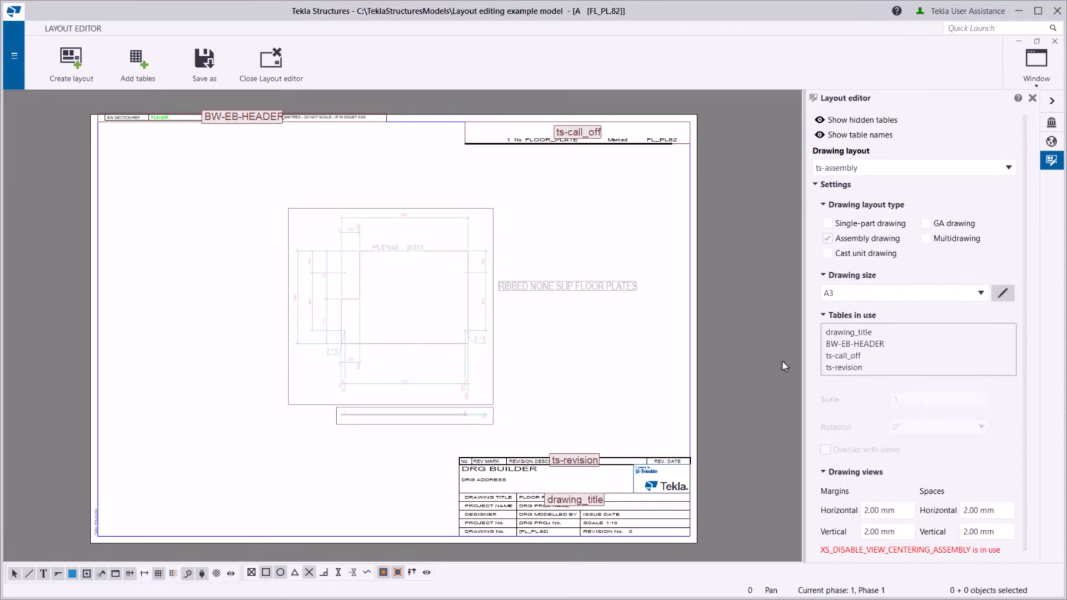
Step: Add A2 and A4 drawing sizes alongside A3 in the drawing size settings
{"action": "left_click", "coordinate": [1002, 293]}
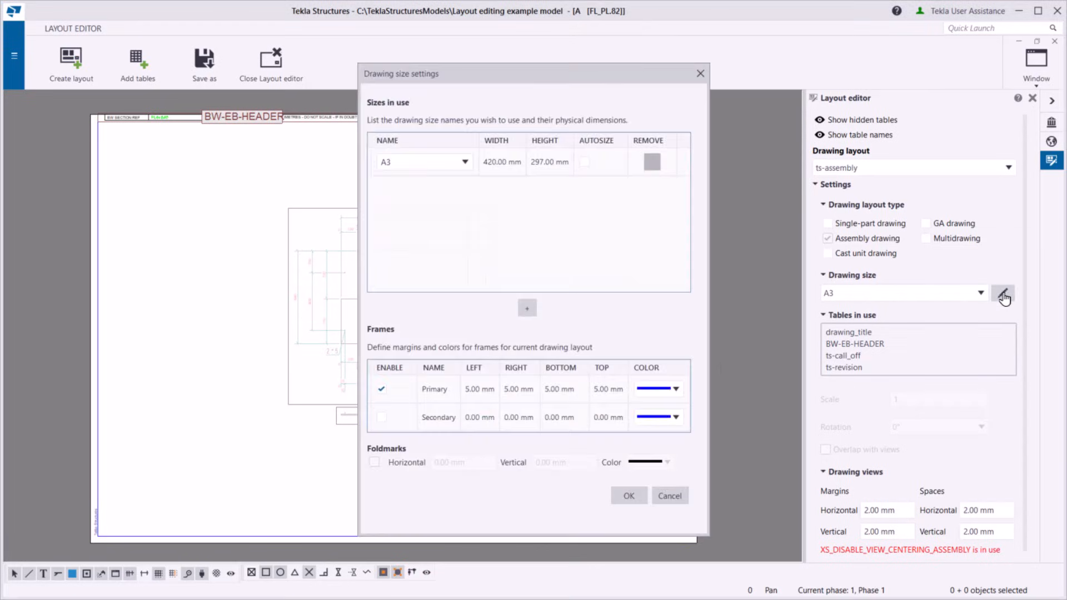
{"action": "left_click", "coordinate": [527, 307]}
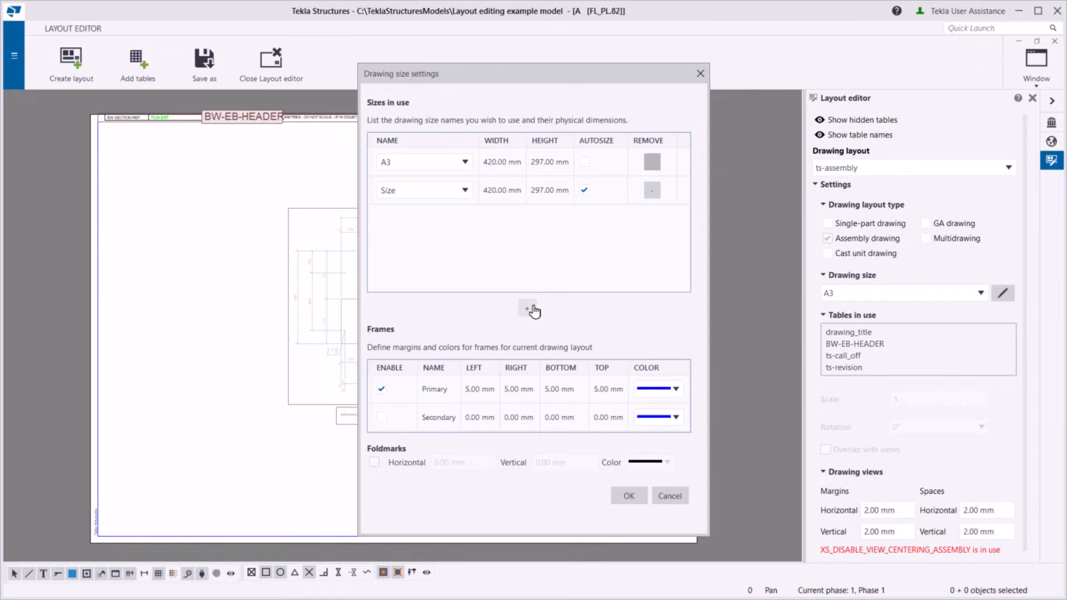
{"action": "left_click", "coordinate": [465, 190]}
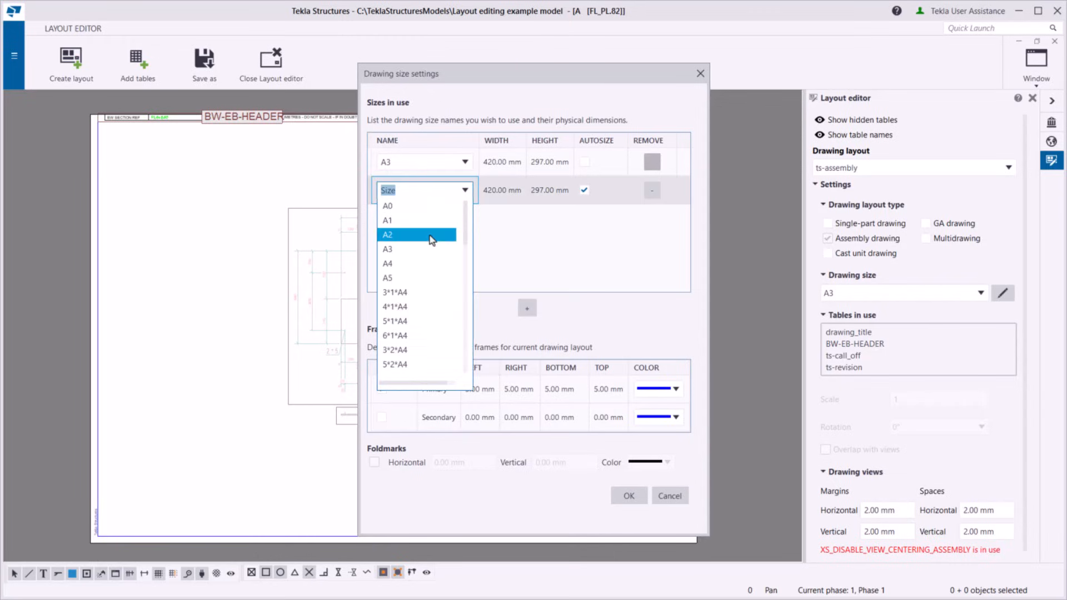
{"action": "left_click", "coordinate": [388, 234]}
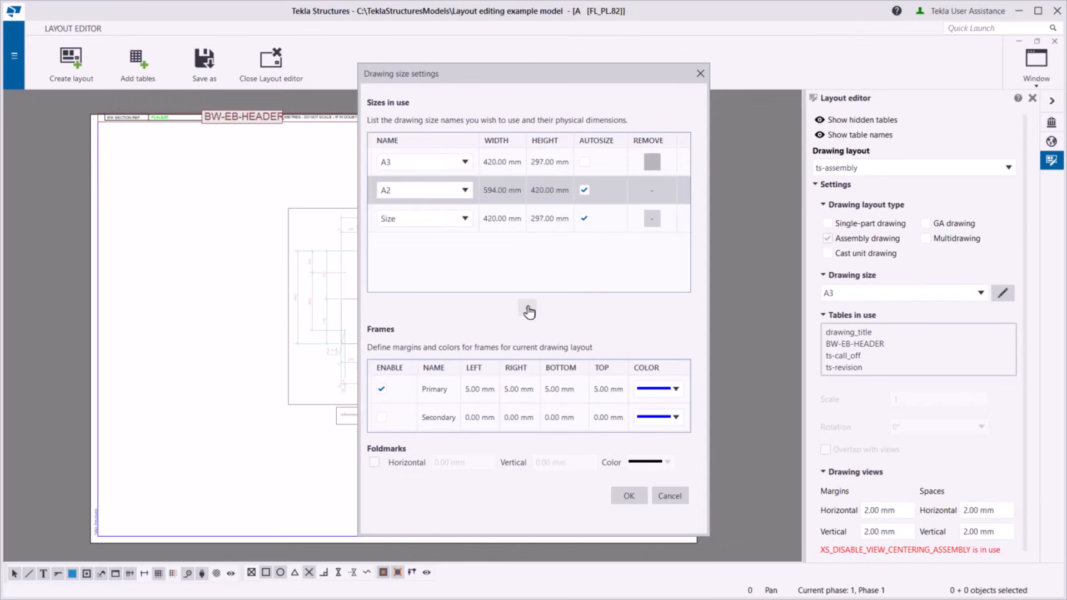
{"action": "left_click", "coordinate": [464, 219]}
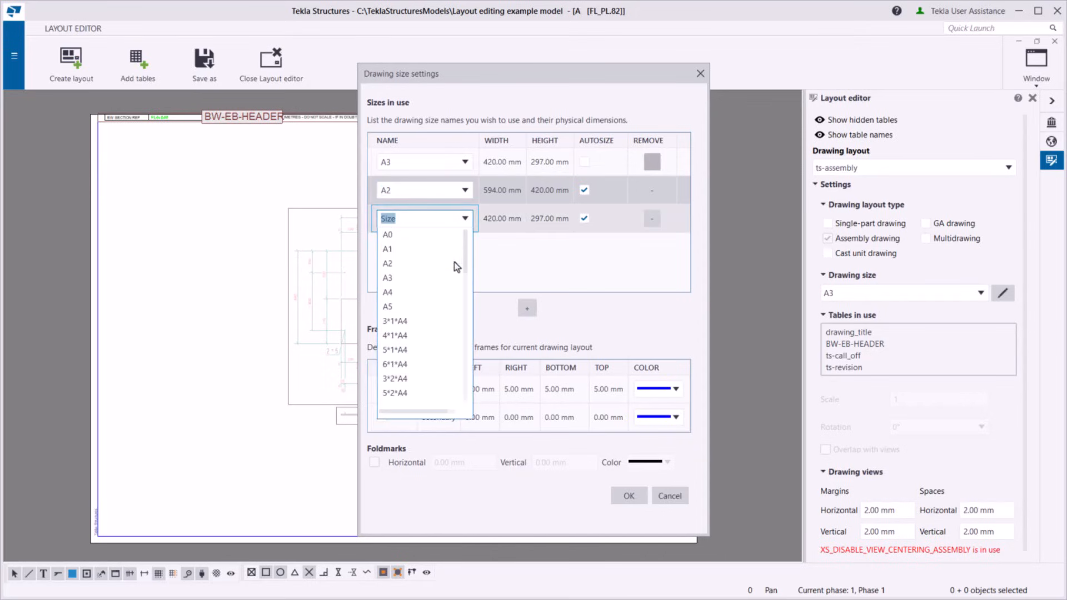
{"action": "left_click", "coordinate": [387, 292]}
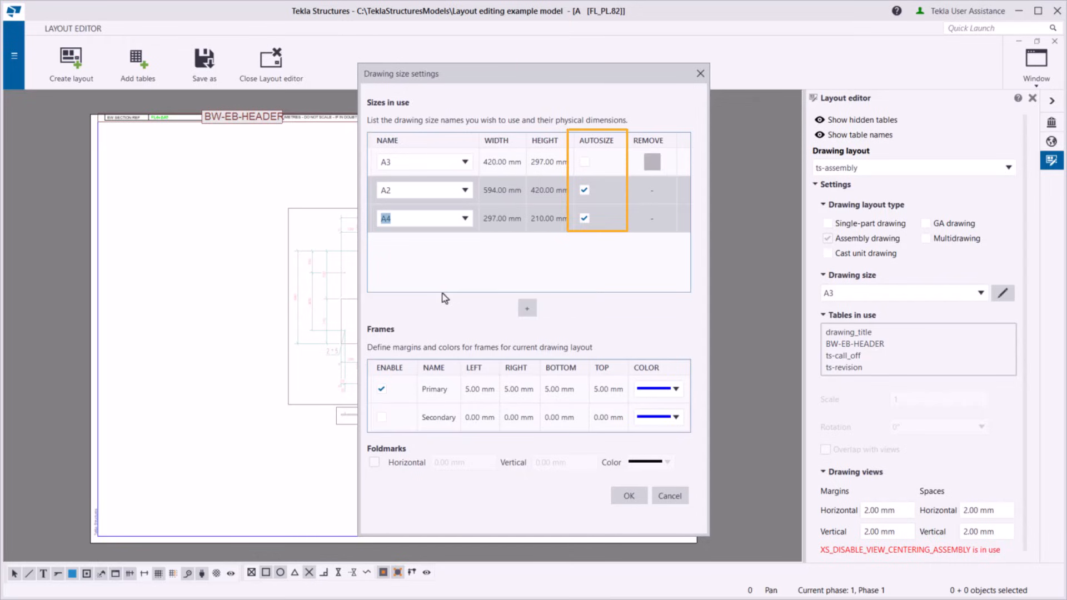
Step: Enable autosize for A3 and disable it for A4
{"action": "left_click", "coordinate": [584, 162]}
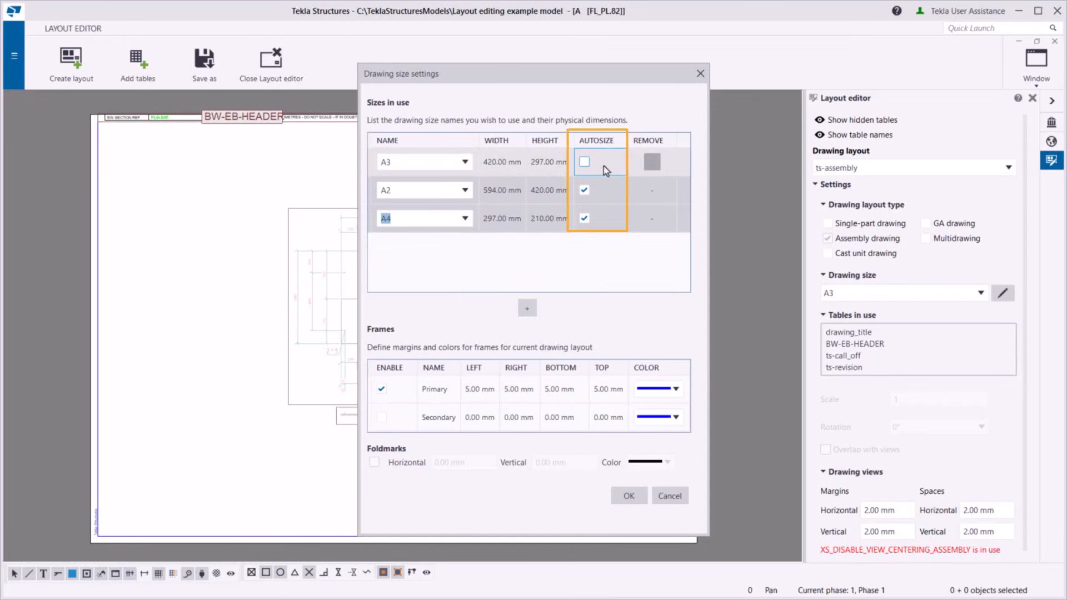
{"action": "left_click", "coordinate": [583, 161]}
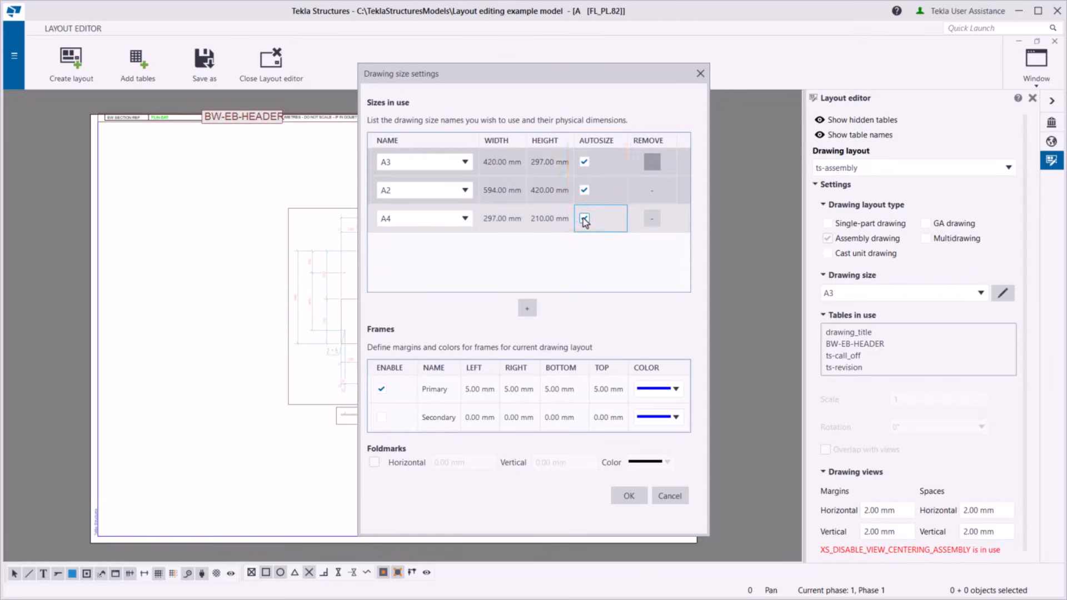
{"action": "left_click", "coordinate": [584, 219]}
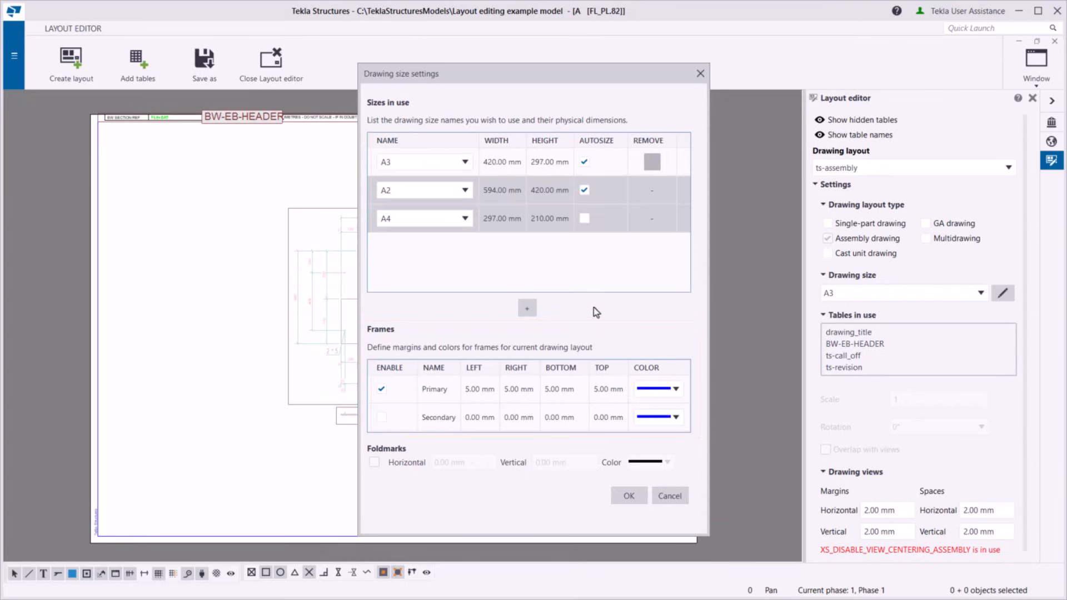
{"action": "mouse_move", "coordinate": [551, 331]}
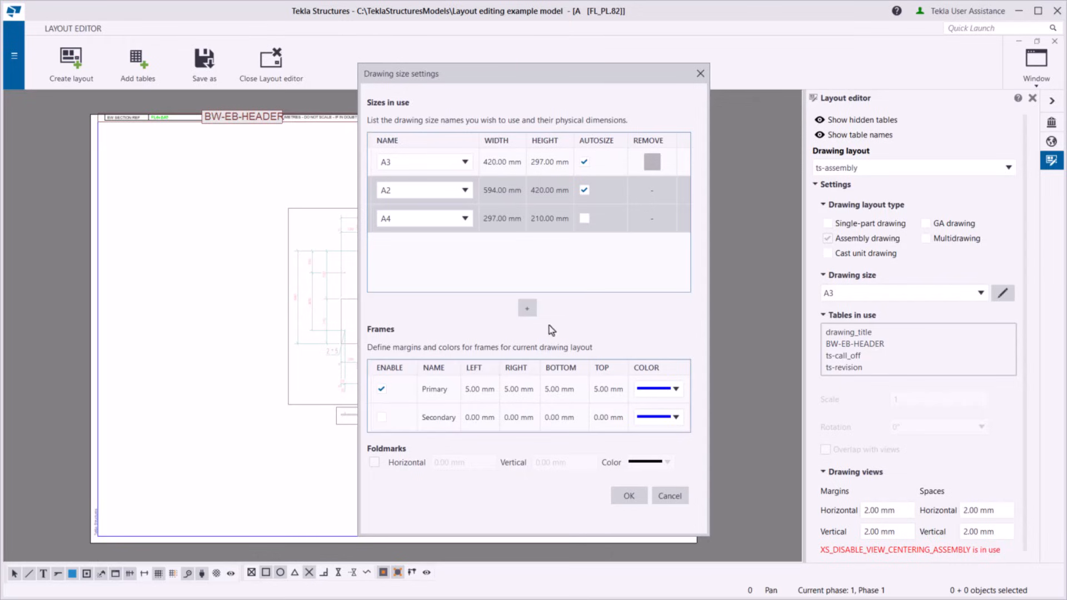
Step: Set 10 mm primary frame margins, a red secondary frame and horizontal fold marks at 140 mm
{"action": "left_click", "coordinate": [381, 416]}
{"action": "type", "text": "10"}
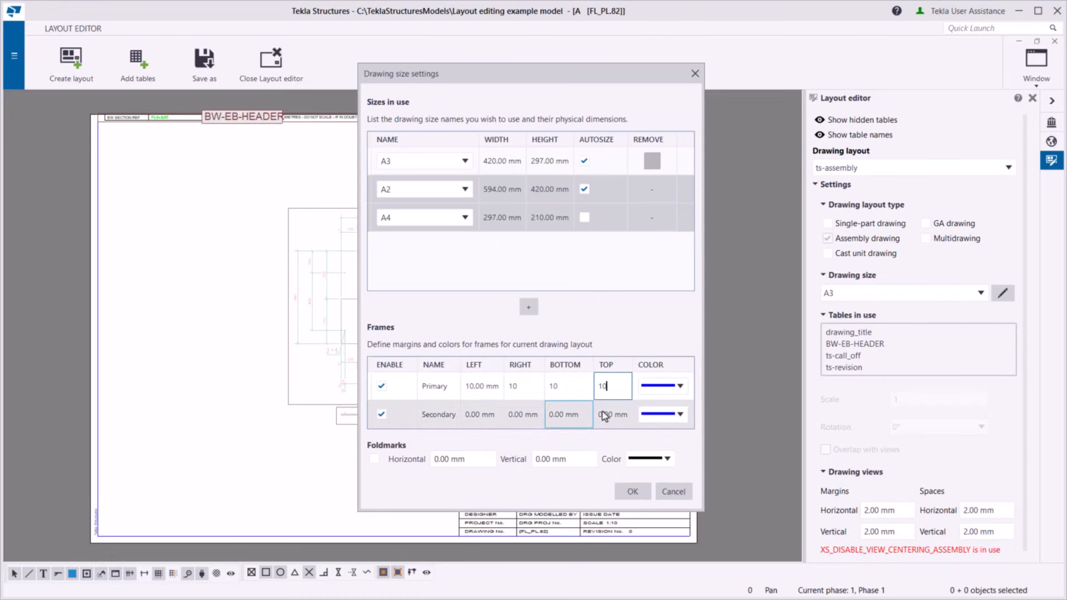
{"action": "left_click", "coordinate": [686, 413]}
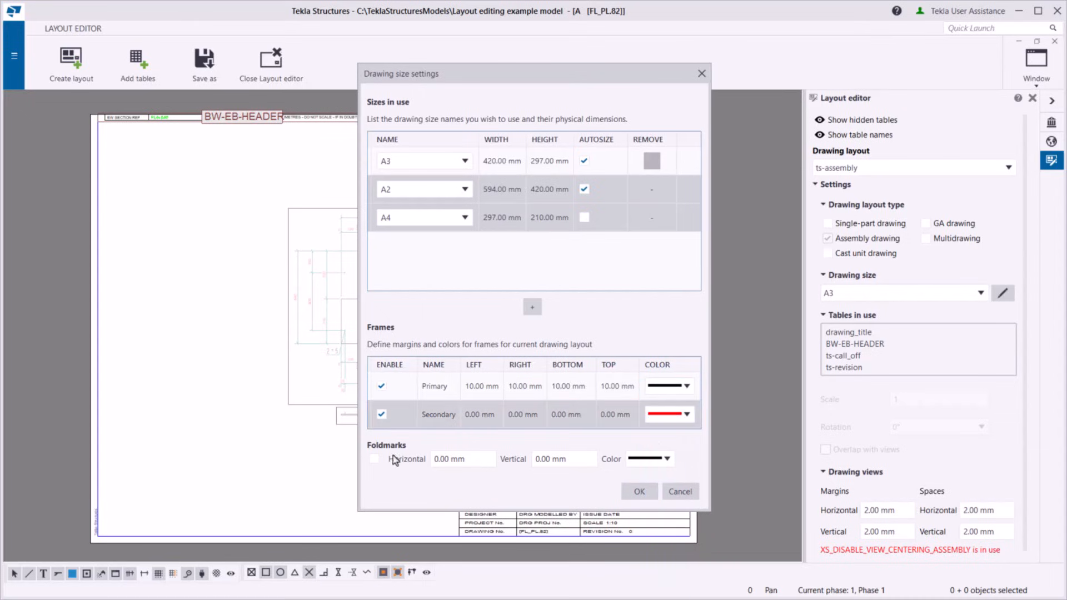
{"action": "left_click", "coordinate": [373, 459]}
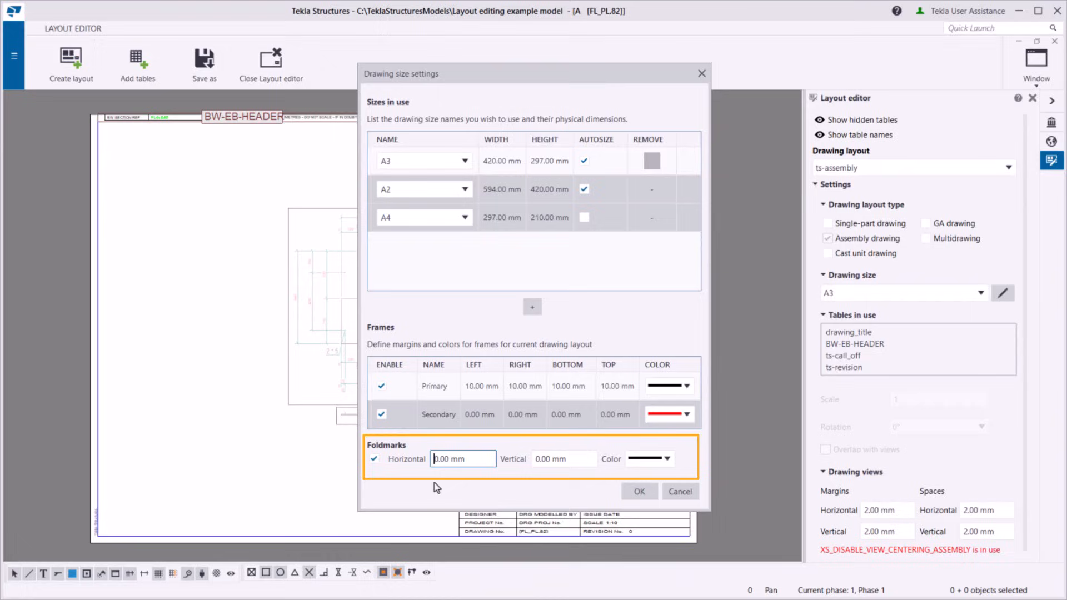
{"action": "type", "text": "140.00 mm"}
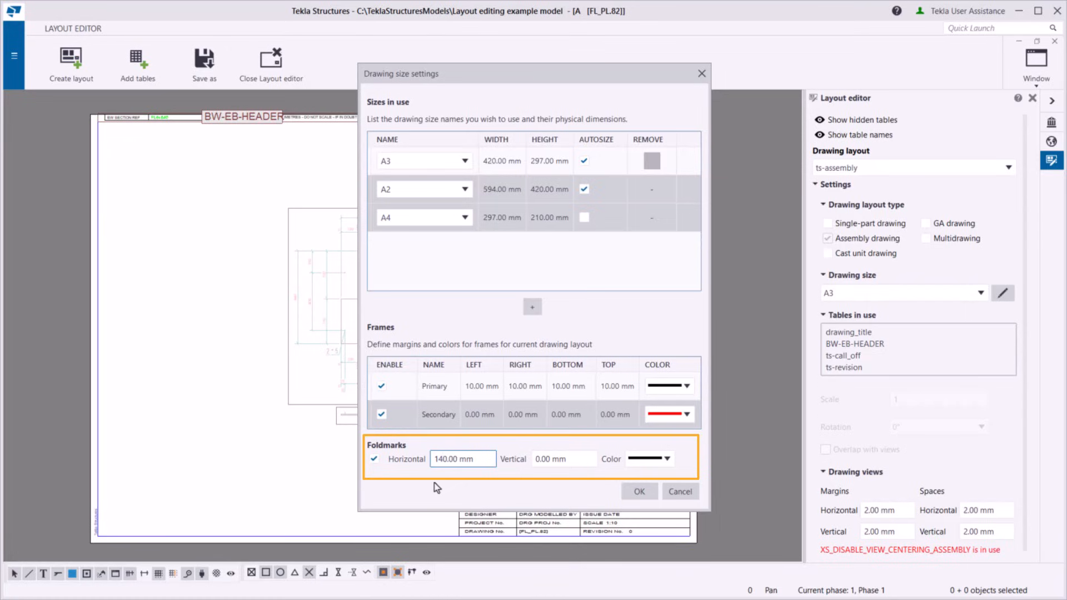
{"action": "left_click", "coordinate": [638, 490]}
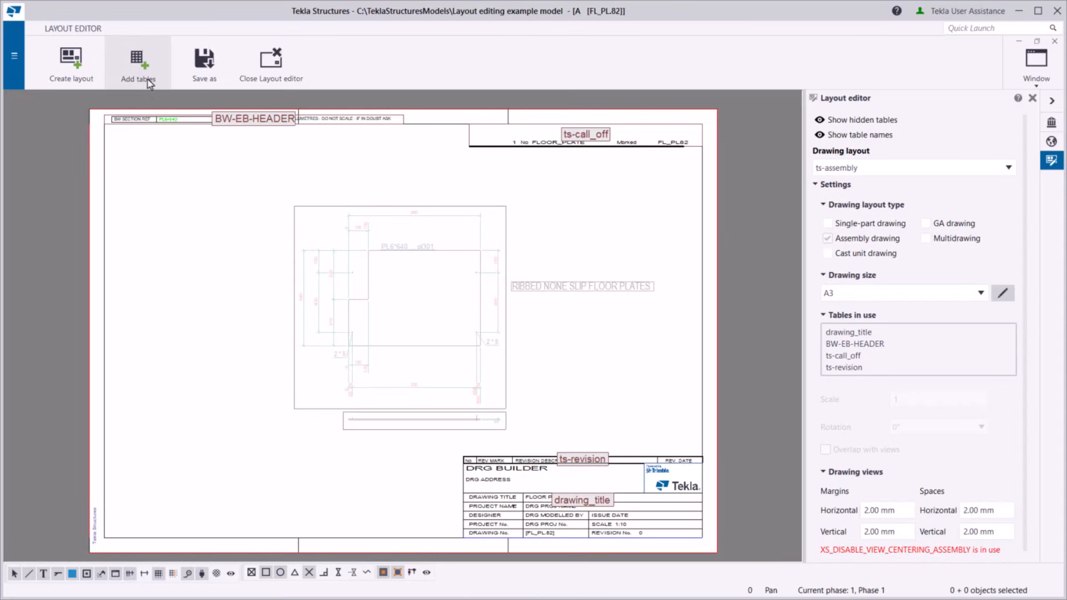
Step: Add the ts-assembly_part_list table from Available tables, searching 'ts-ass'
{"action": "left_click", "coordinate": [138, 62]}
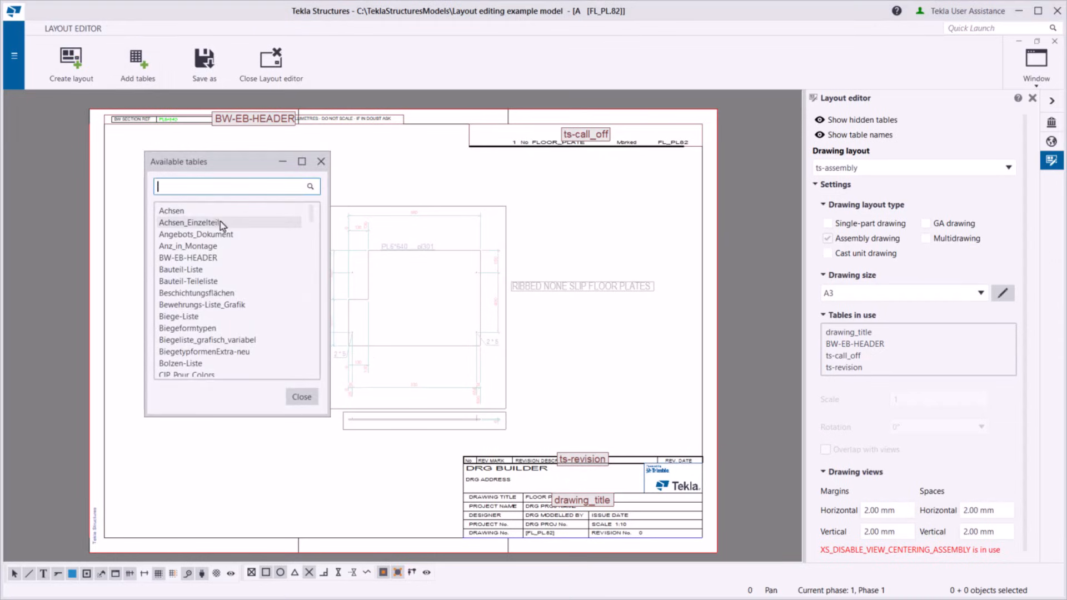
{"action": "type", "text": "ts-ass"}
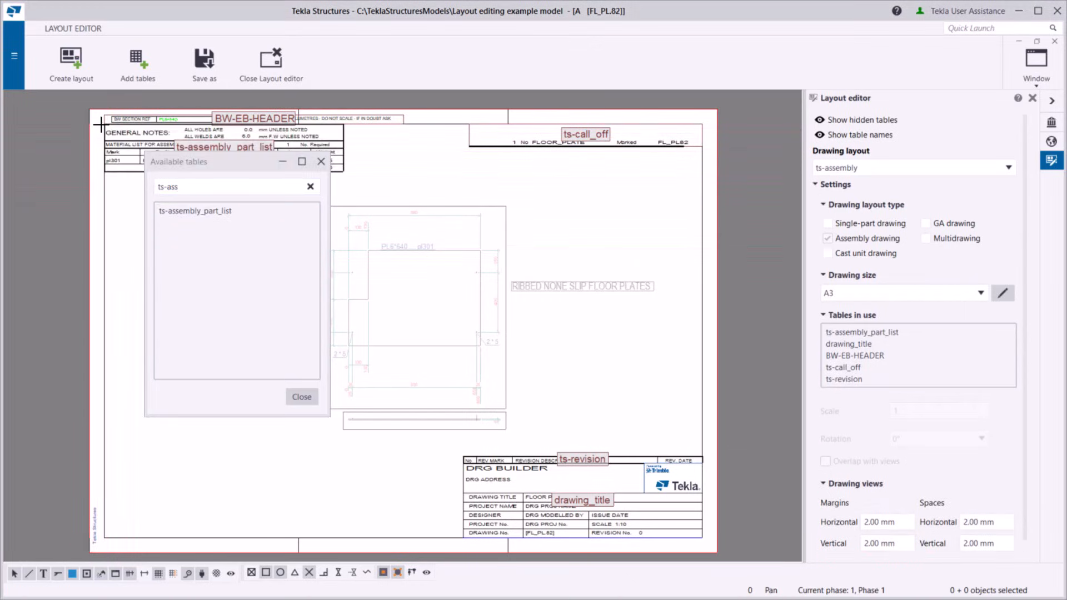
{"action": "left_click", "coordinate": [301, 396]}
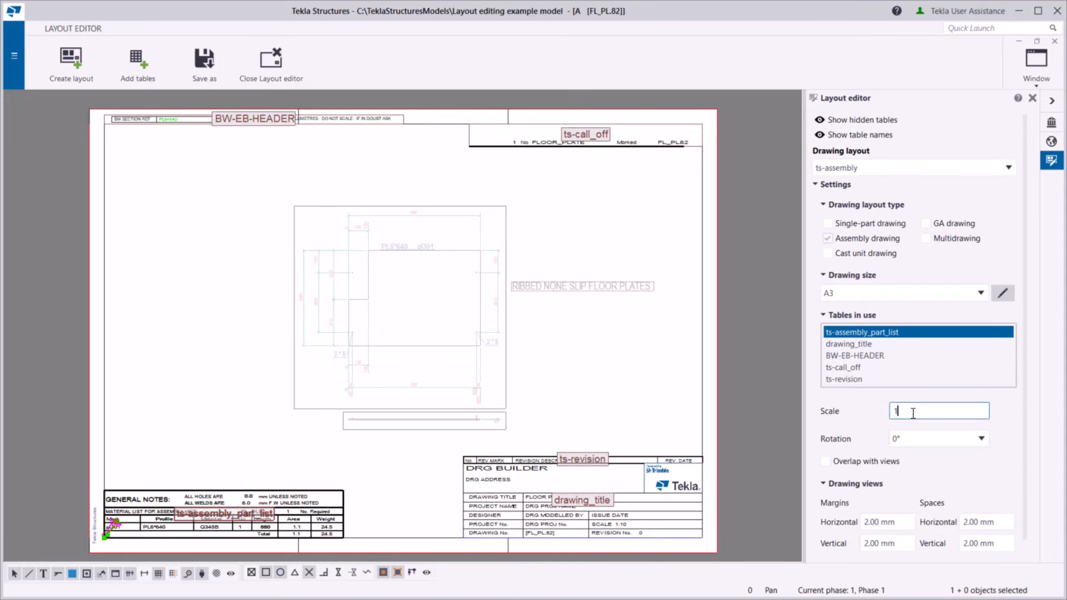
Step: Move ts-assembly_part_list to the bottom-left corner and edit its scale
{"action": "type", "text": "1.5"}
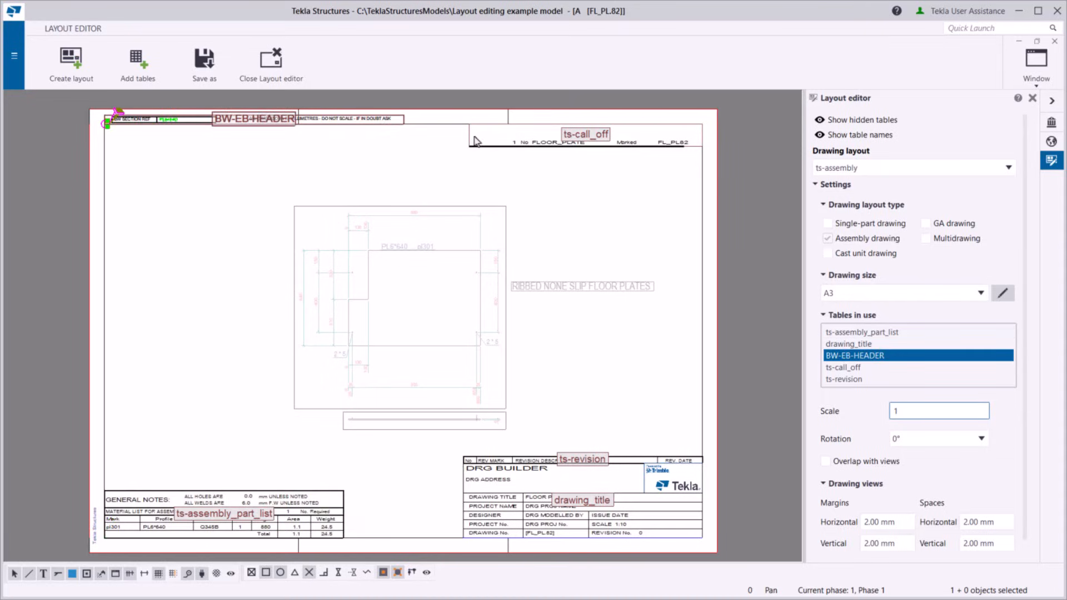
Step: Rotate BW-EB-HEADER 90° and place it along the sheet's left edge
{"action": "left_click", "coordinate": [980, 438]}
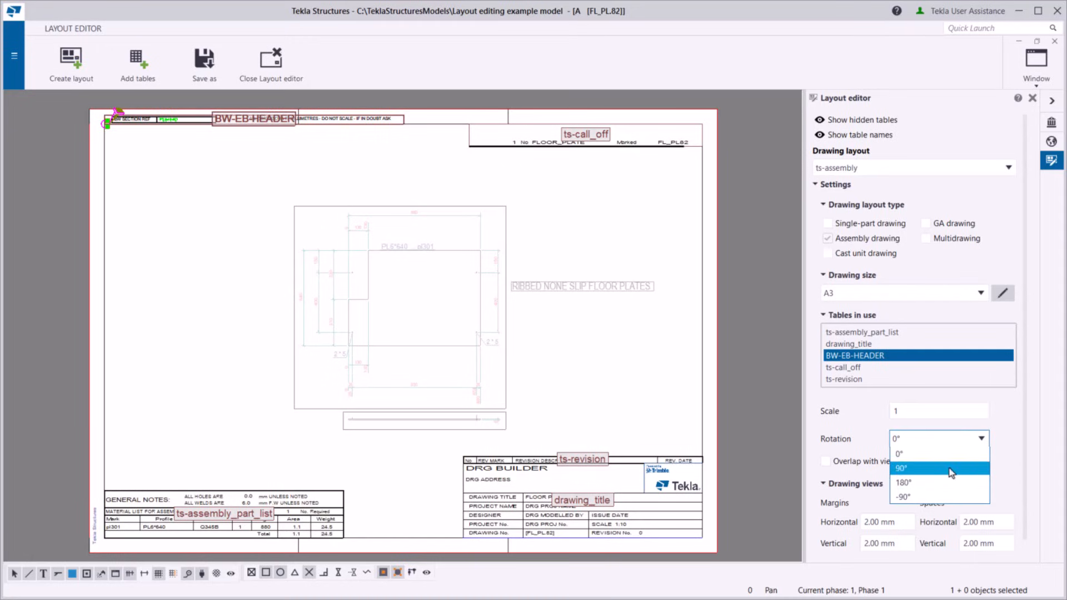
{"action": "left_click", "coordinate": [901, 468]}
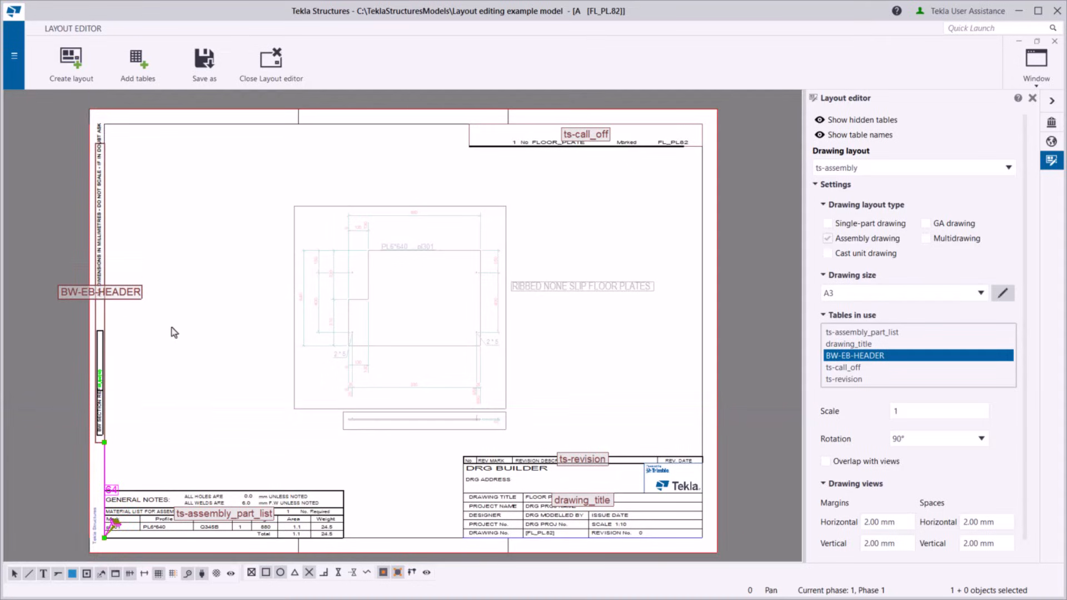
{"action": "left_click", "coordinate": [498, 172]}
{"action": "type", "text": "15"}
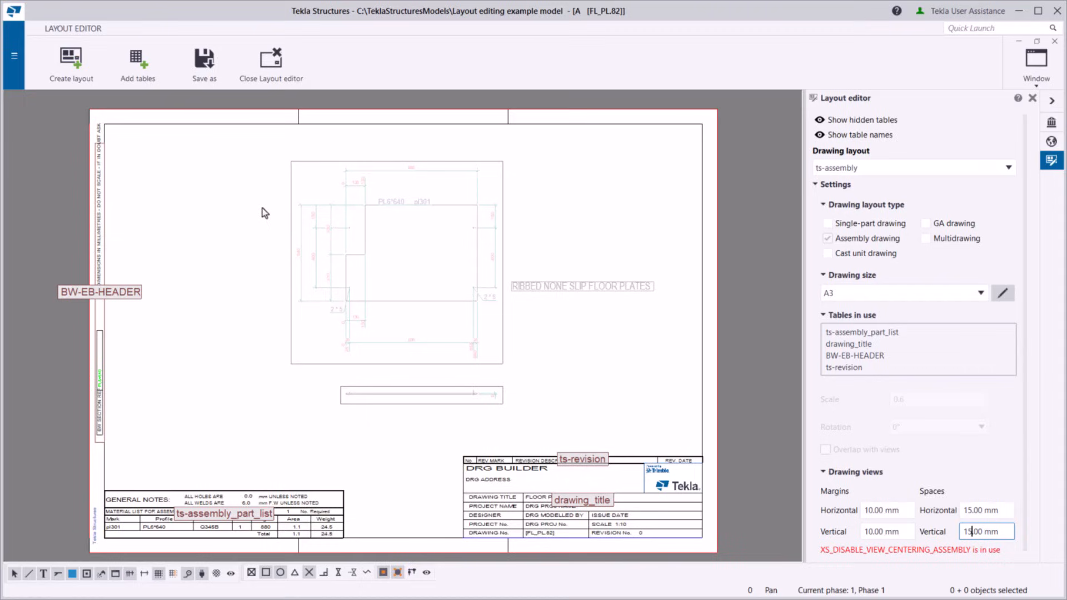
Step: Remove ts-call_off and give drawing views 10 mm margins and 15 mm spaces
{"action": "left_click", "coordinate": [203, 61]}
{"action": "type", "text": "assembly layout"}
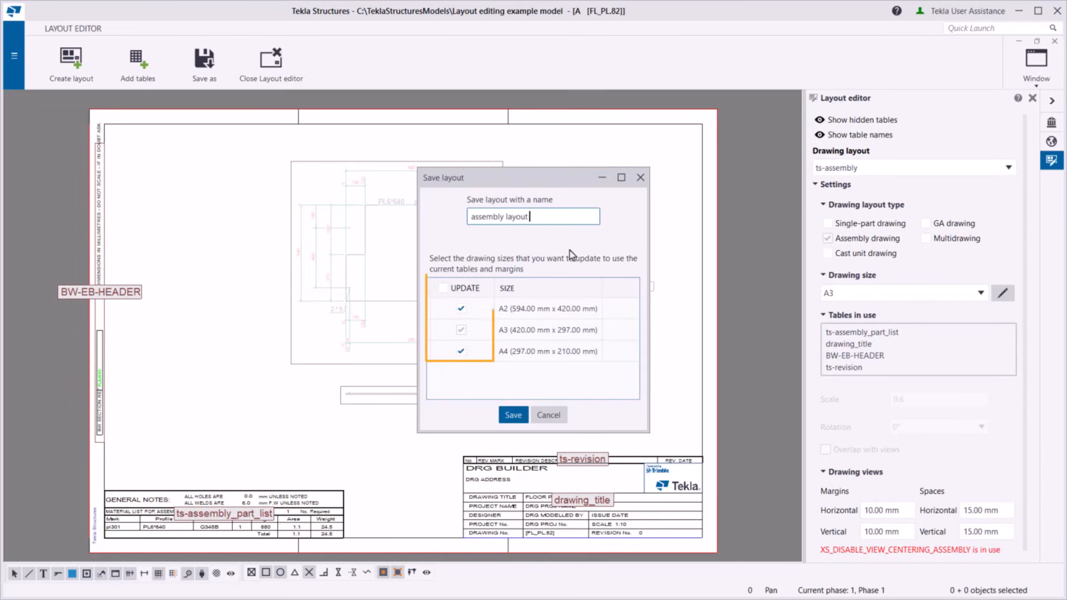
Step: Save the layout as 'assembly layout' for sizes A2, A3 and A4
{"action": "left_click", "coordinate": [513, 414]}
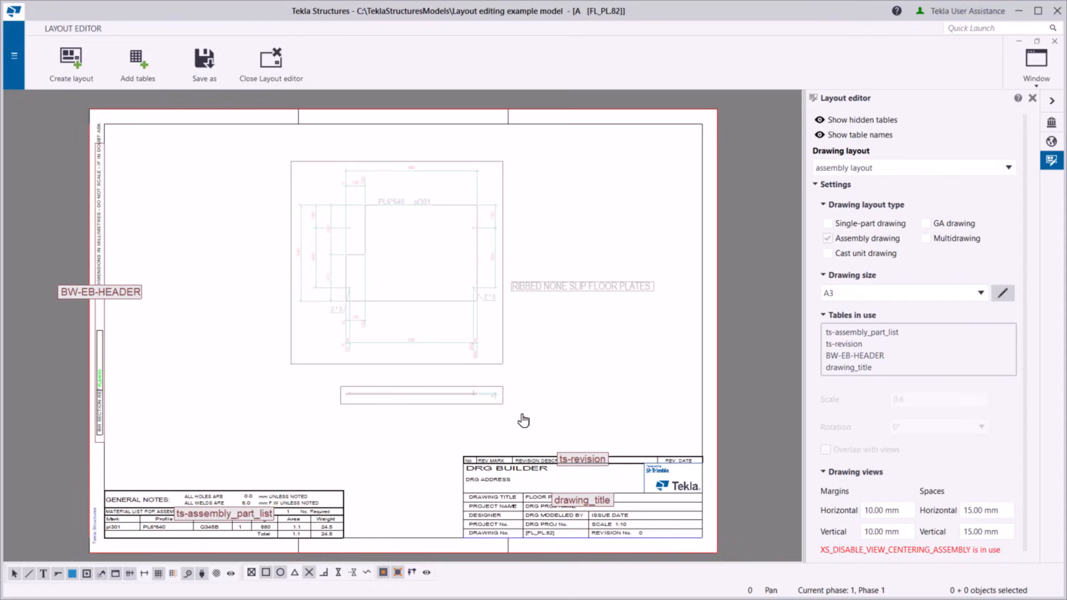